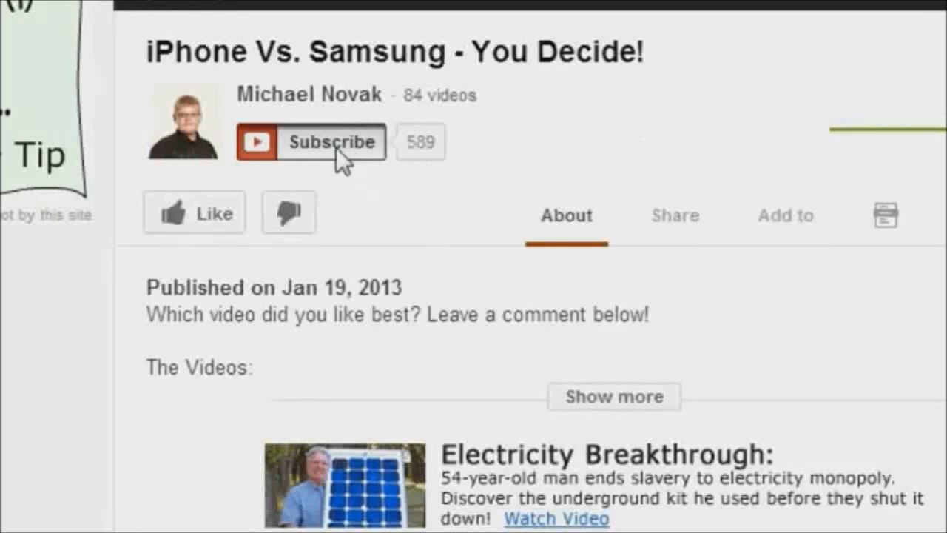
click(331, 142)
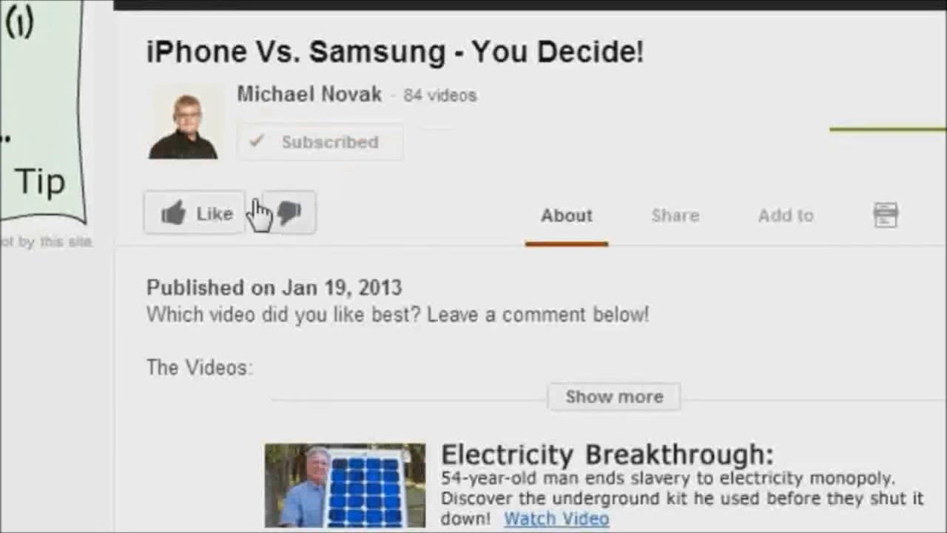
click(675, 216)
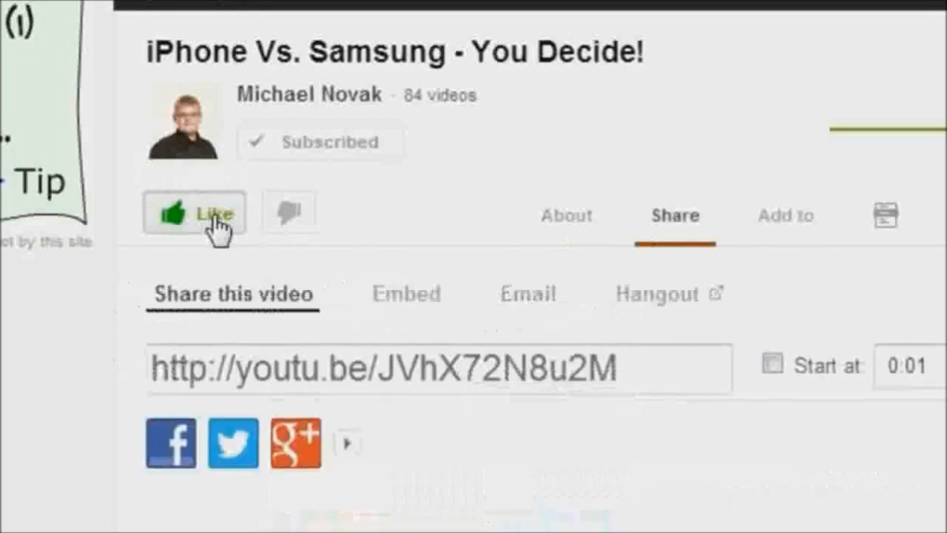
mouse_move(234, 444)
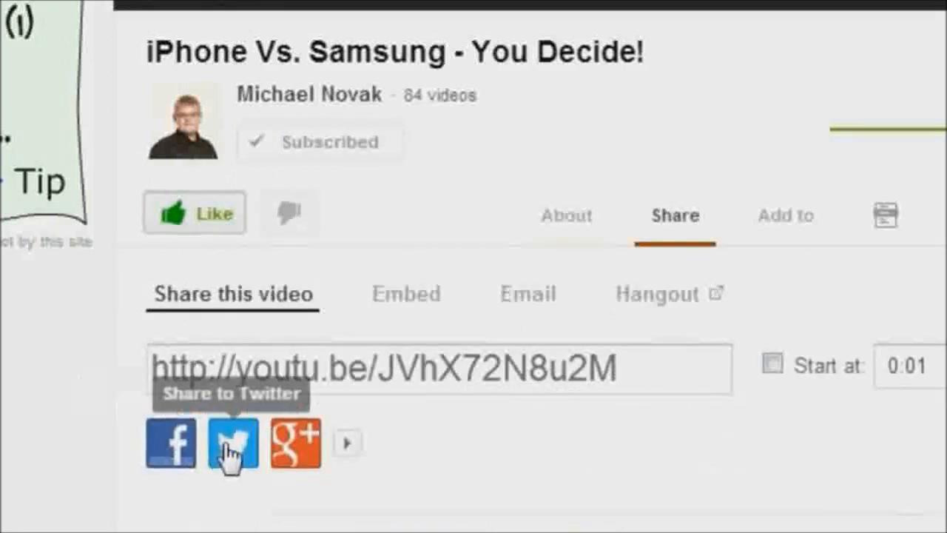
mouse_move(296, 444)
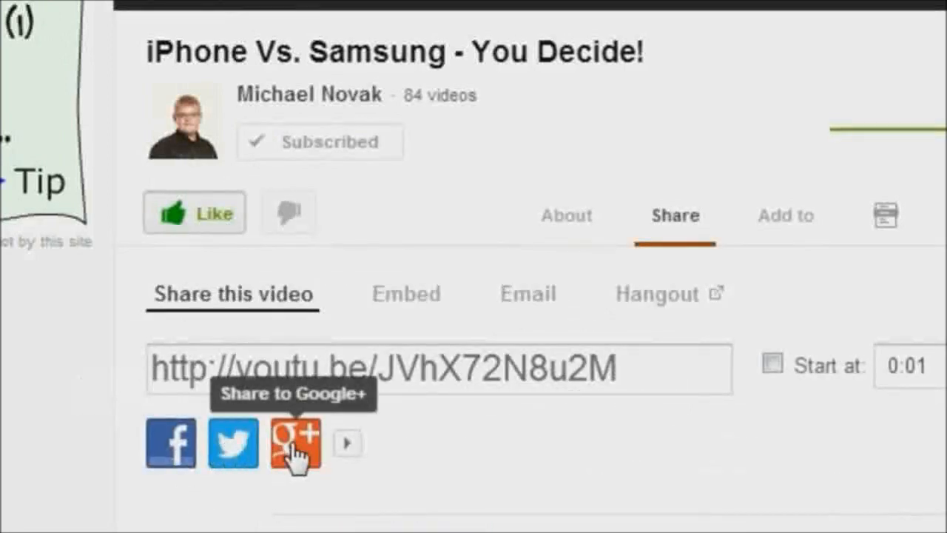